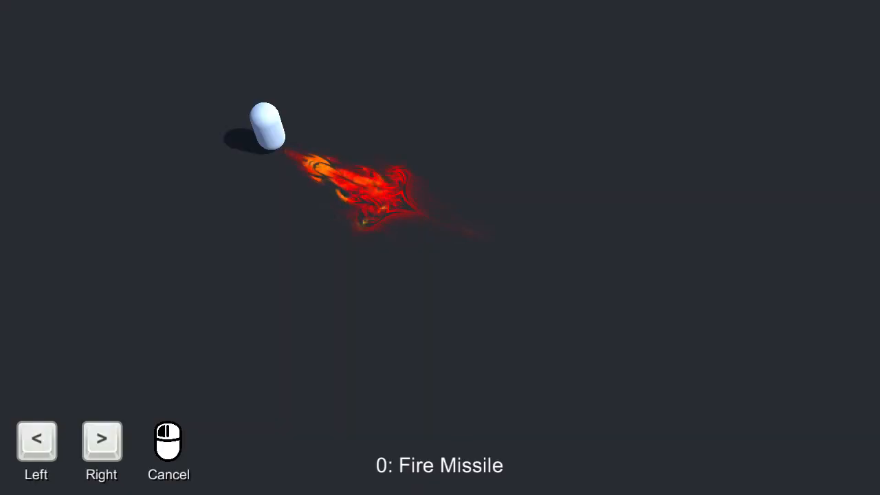
# Adjust the Point script's Progress value and view the Test Point projector's Ignore Layers.
pyautogui.click(102, 441)
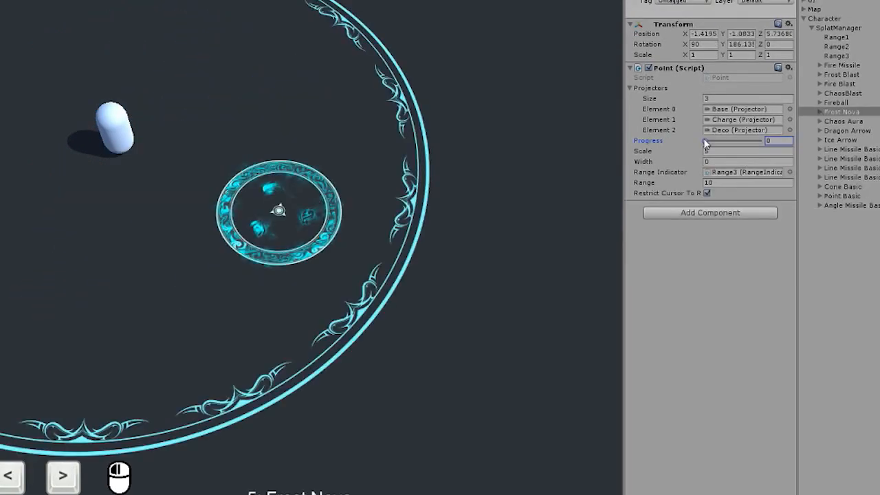
pyautogui.moveTo(706, 140); pyautogui.dragTo(759, 140)
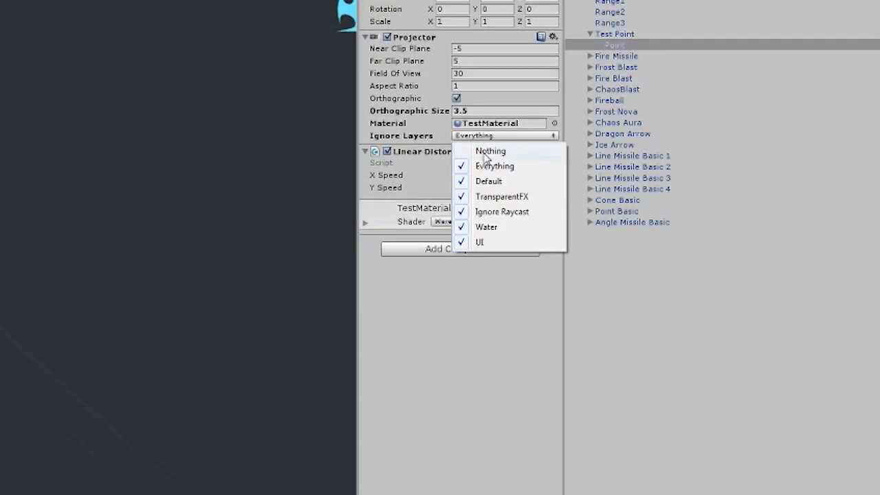
pyautogui.click(489, 150)
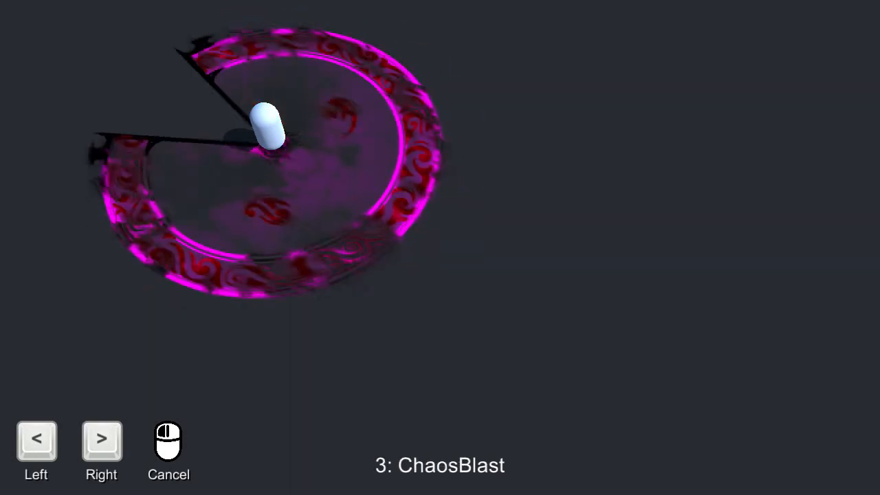
# Cycle the running demo to the magenta ChaosBlast cone indicator around the capsule.
pyautogui.click(101, 442)
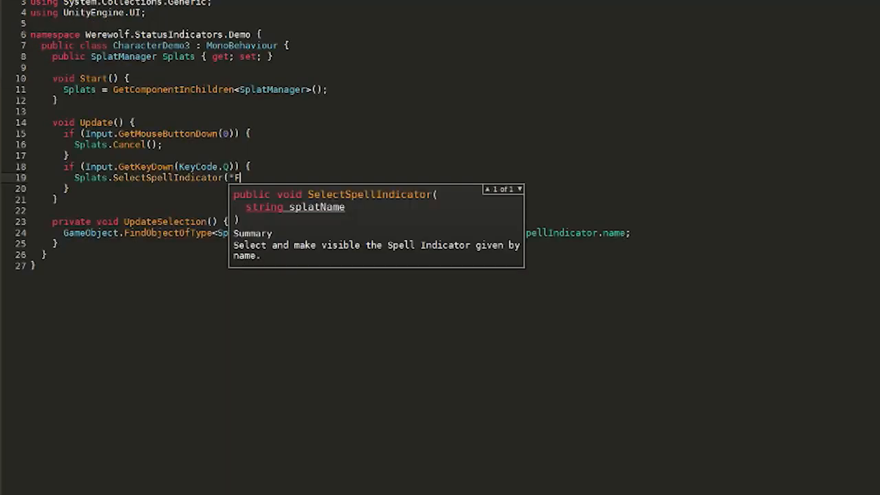
# Complete the line Splats.SelectSpellIndicator("Fireball"); in CharacterDemo3.cs Update().
pyautogui.write('ireball");')
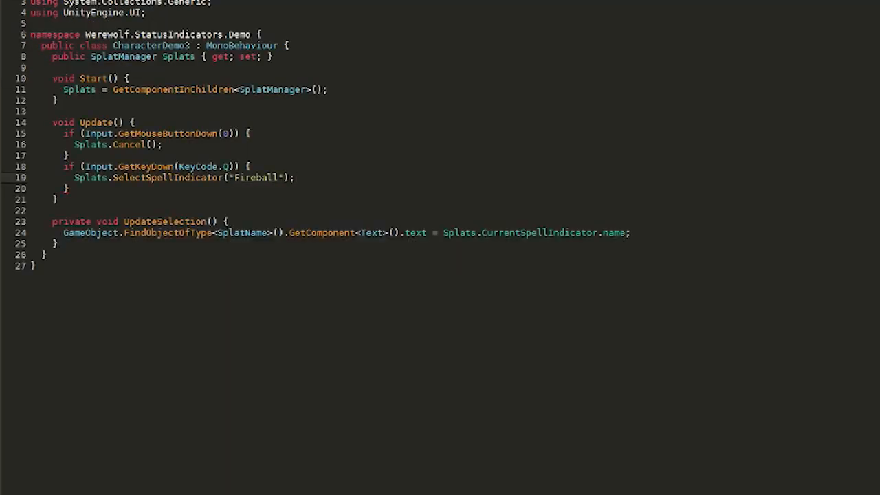